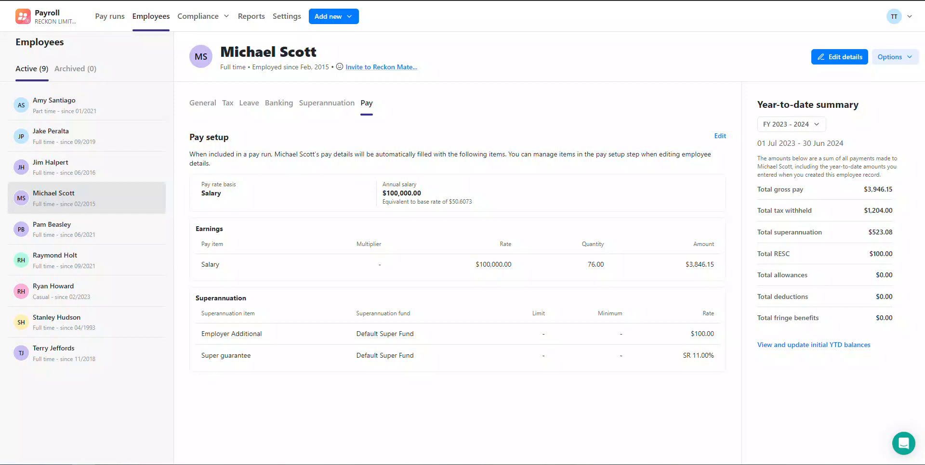
Open Jim Halpert's employee record and view his pay setup.
left_click(111, 167)
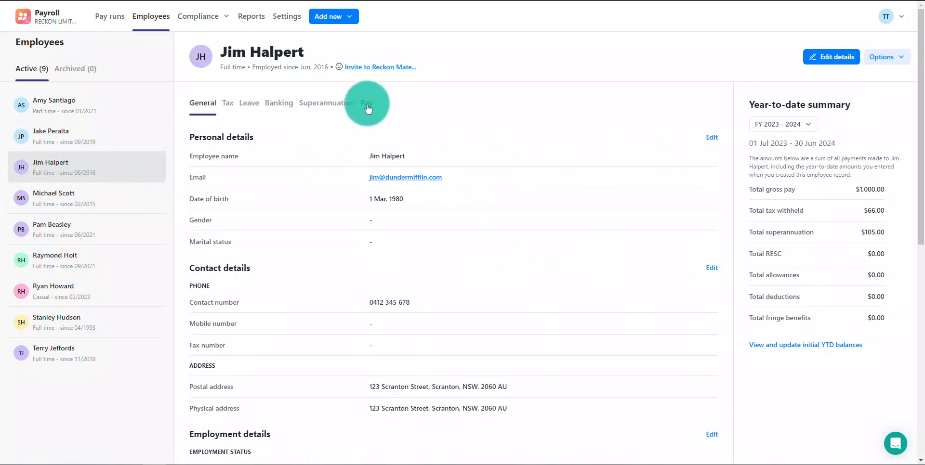
left_click(366, 103)
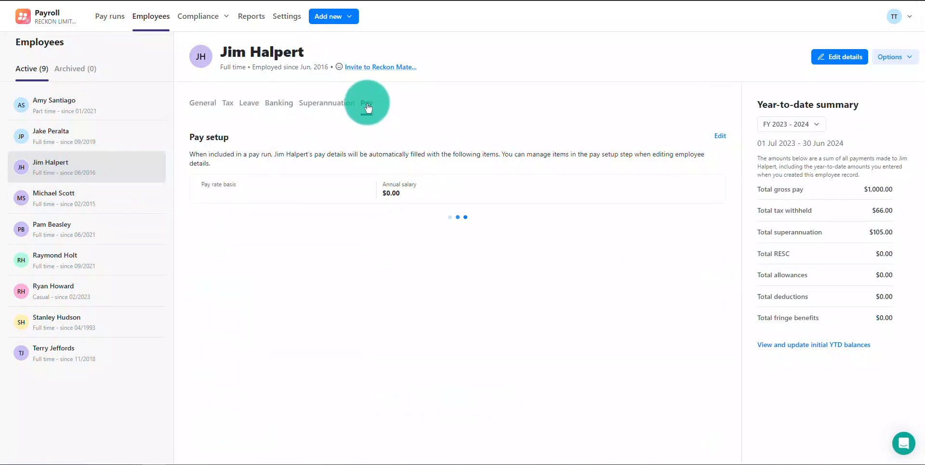
Switch Jim's pay basis to Salary with an annual rate of 100000.00.
left_click(367, 102)
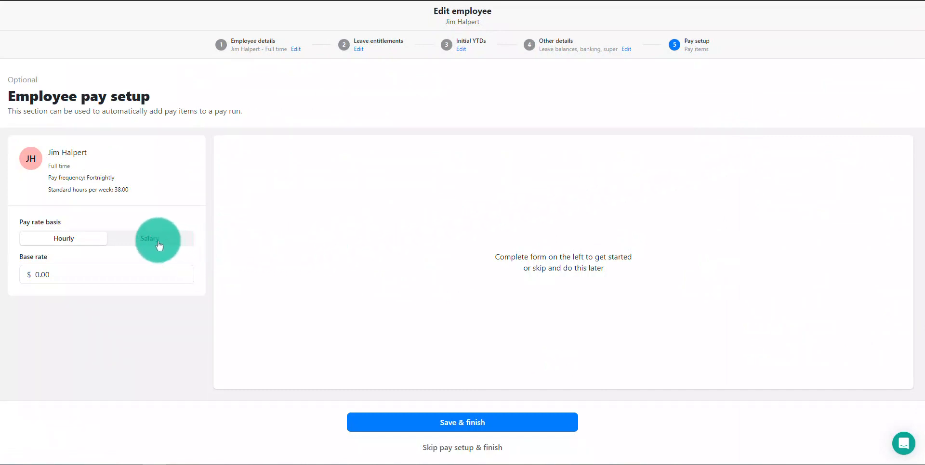
left_click(149, 239)
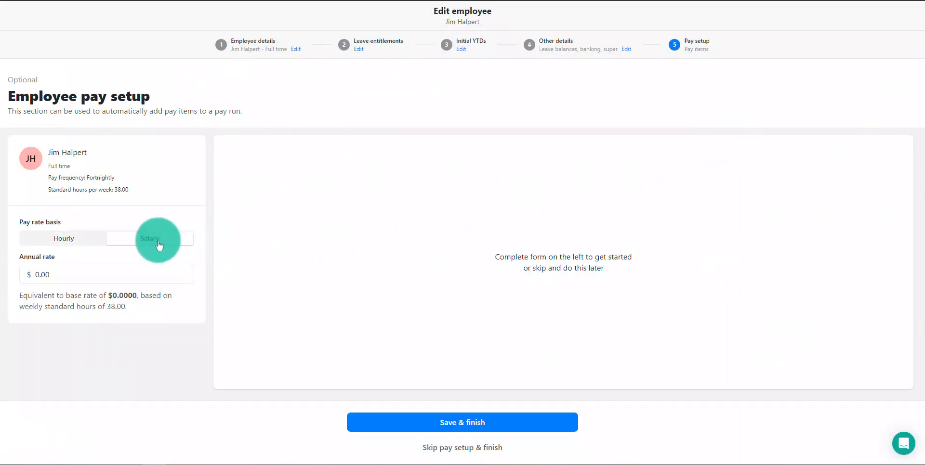
left_click(63, 238)
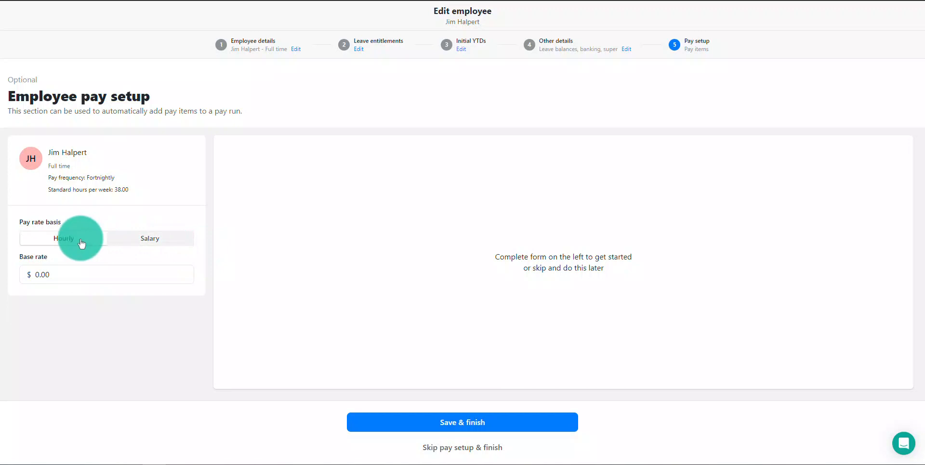
left_click(150, 239)
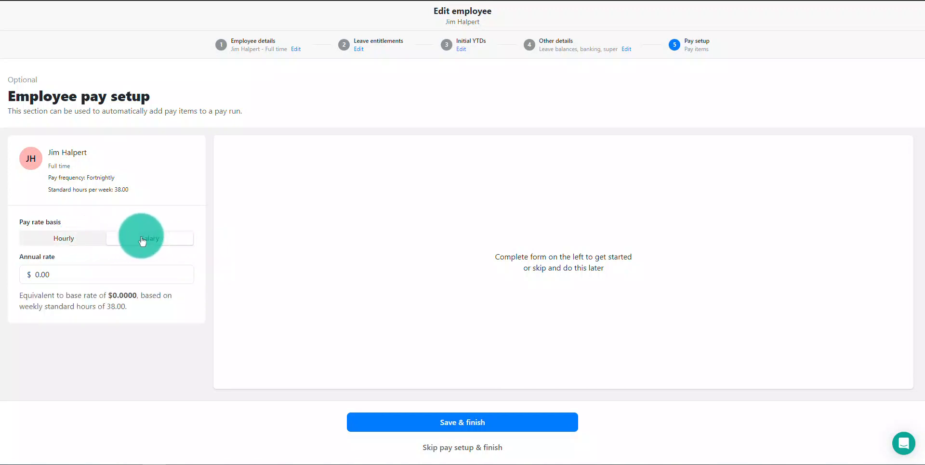
type("1")
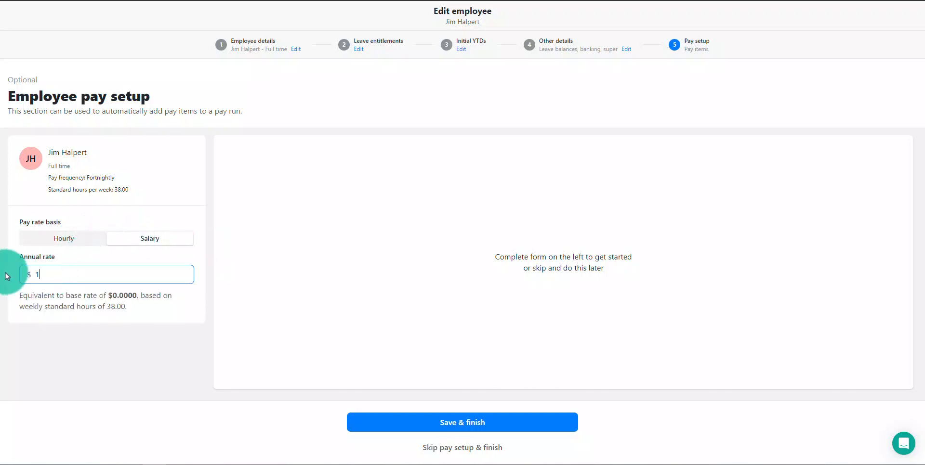
type("100000.00")
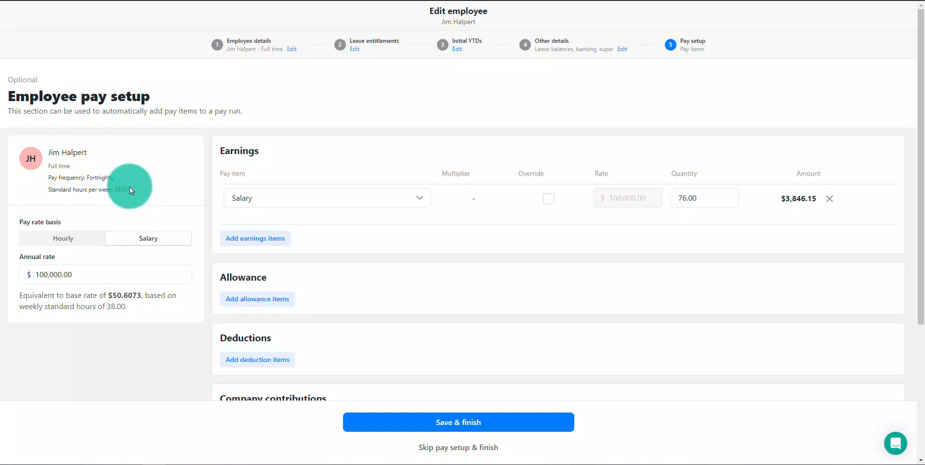
mouse_move(105, 173)
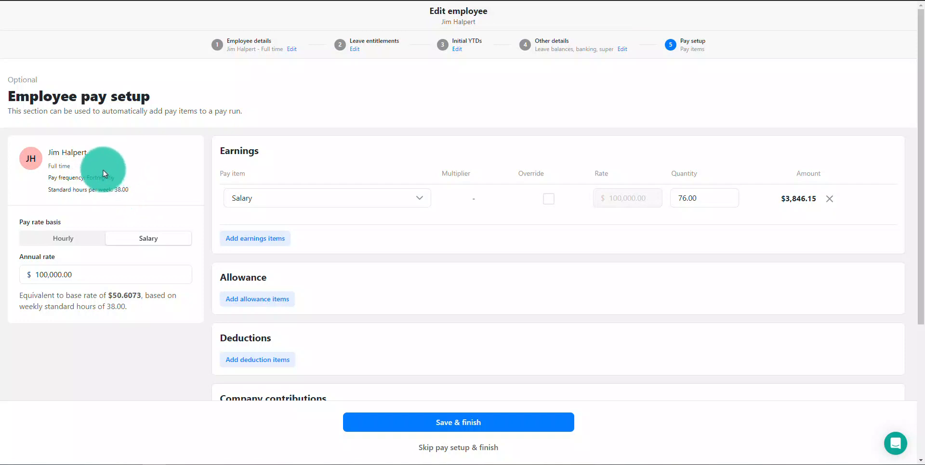
mouse_move(122, 210)
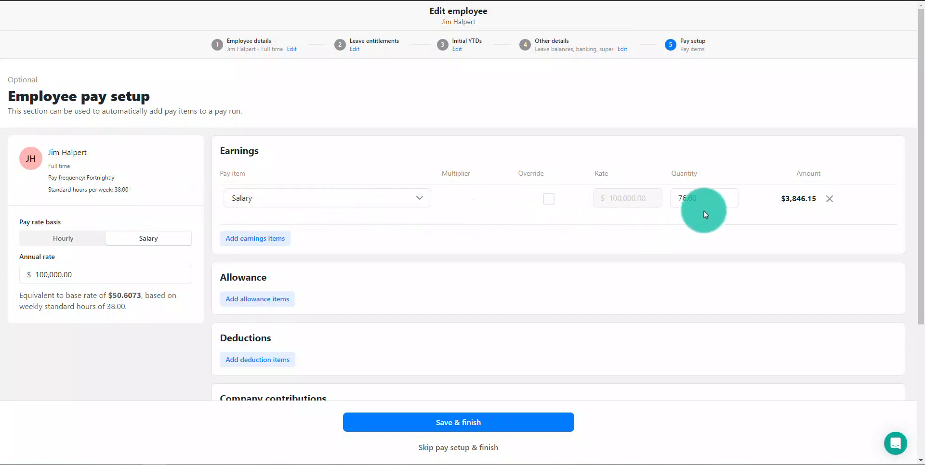
Add a Time and a half earnings line with a quantity of 10 hours.
left_click(704, 198)
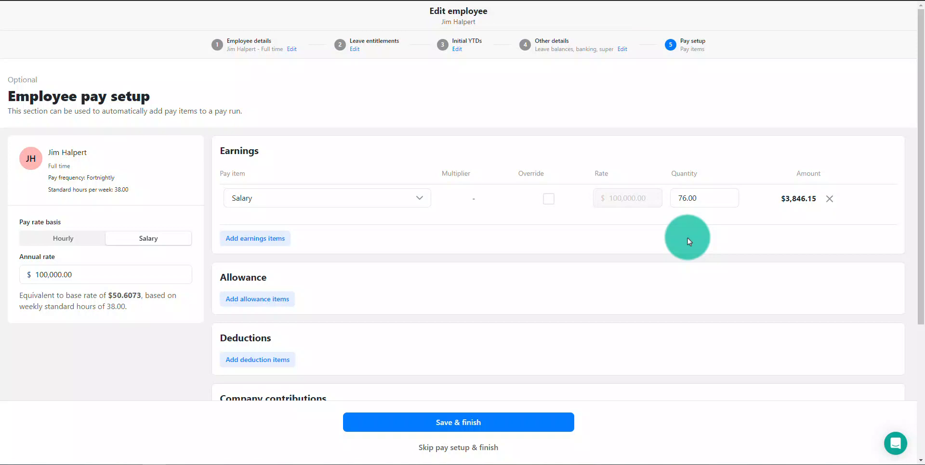
mouse_move(632, 239)
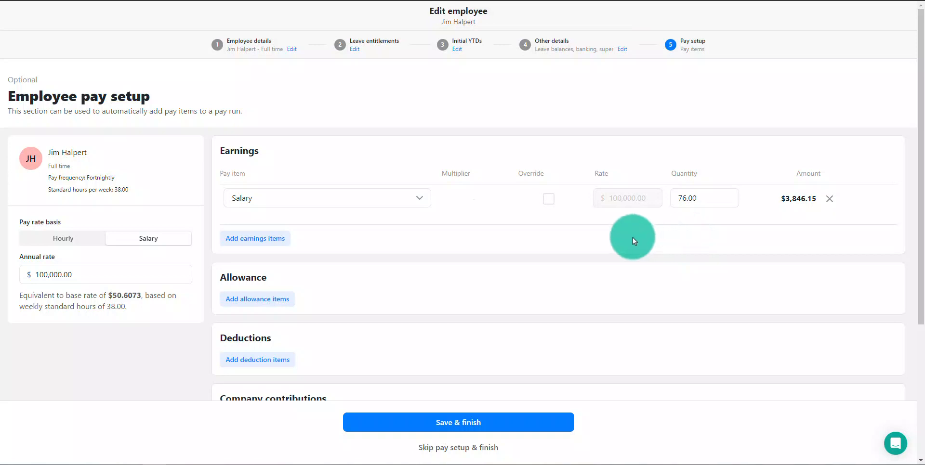
left_click(326, 198)
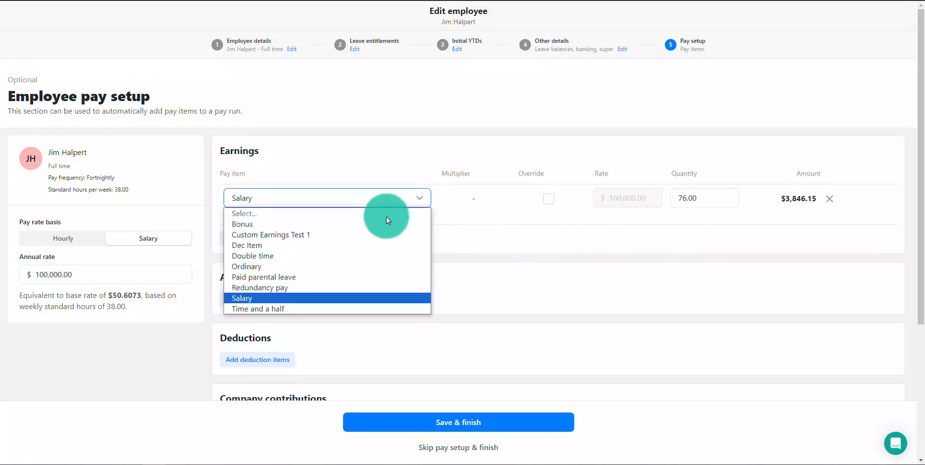
mouse_move(357, 266)
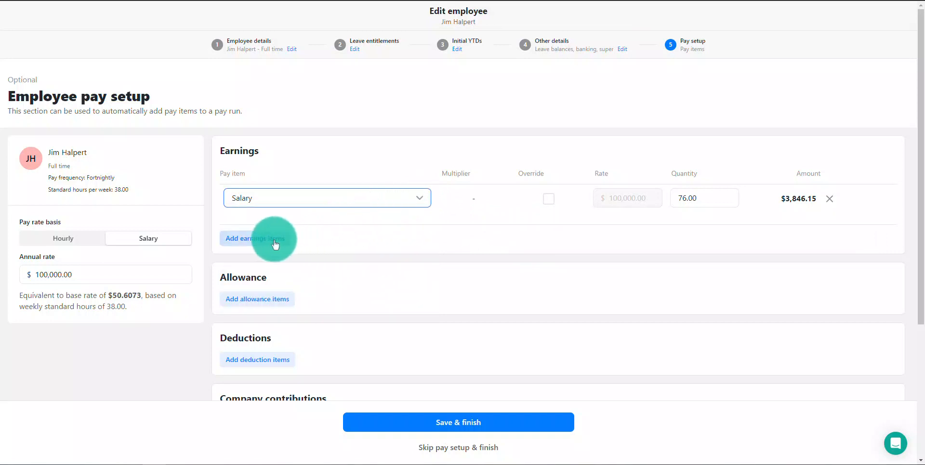
left_click(255, 239)
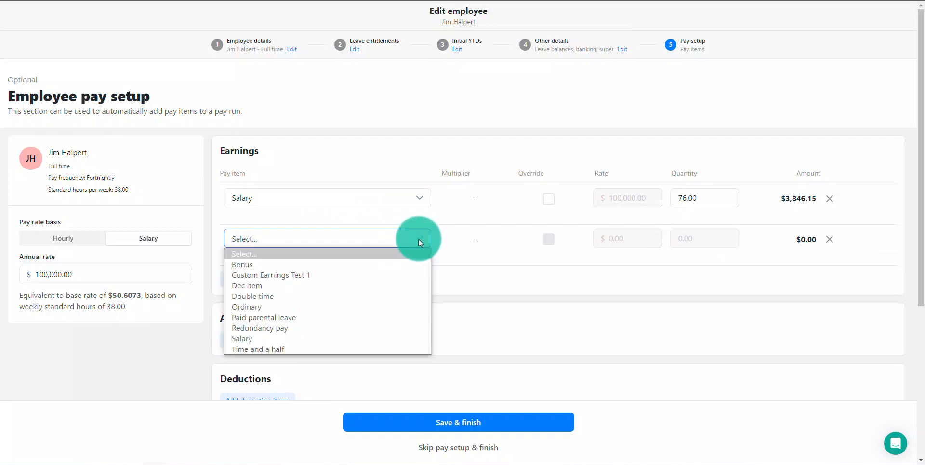
mouse_move(342, 350)
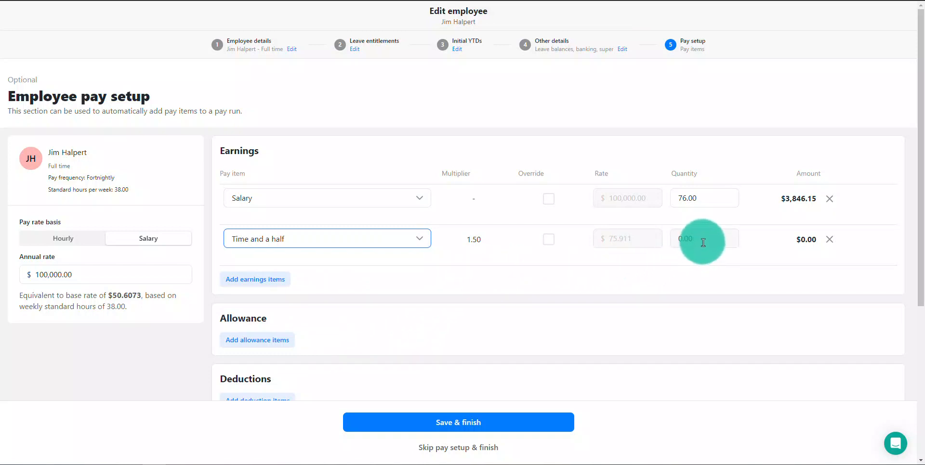
type("10.00")
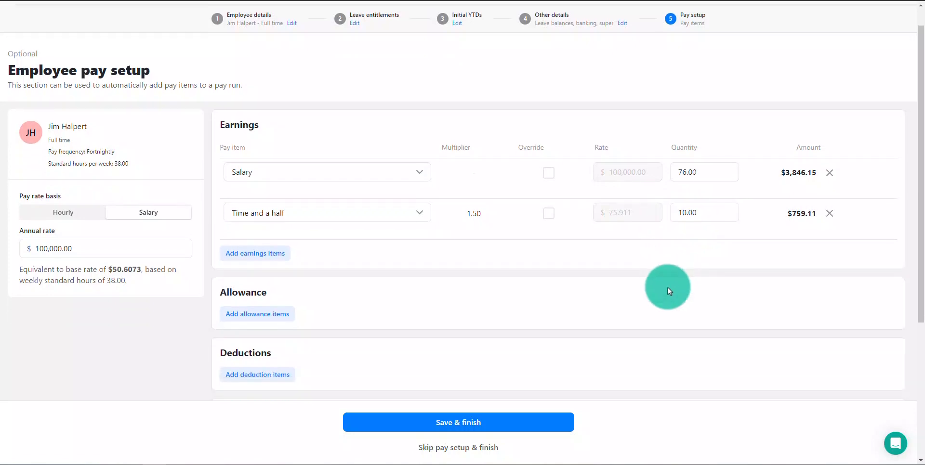
Add a $20.00 Meal allowance and set salary sacrifice super to a fixed $100.00.
scroll("down", 3)
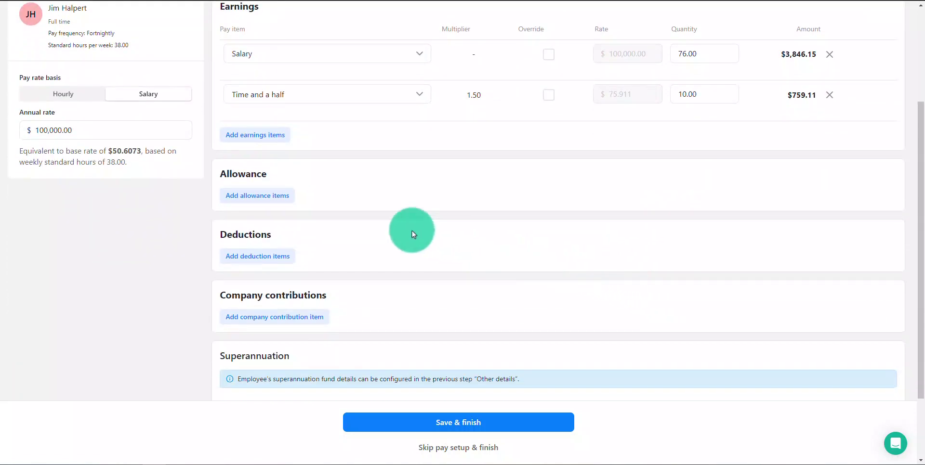
left_click(257, 196)
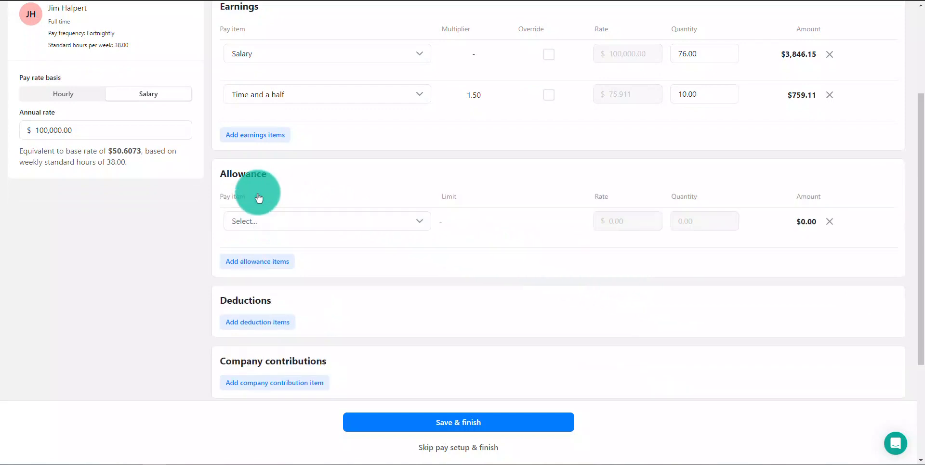
left_click(326, 221)
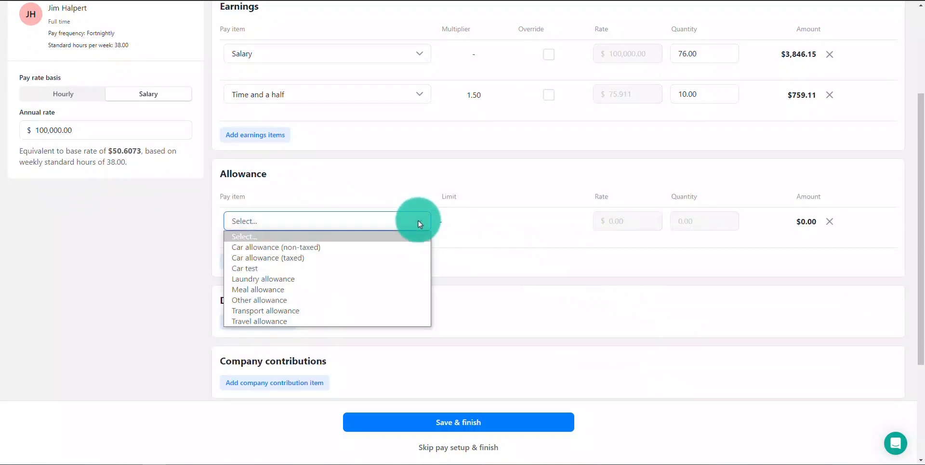
mouse_move(316, 292)
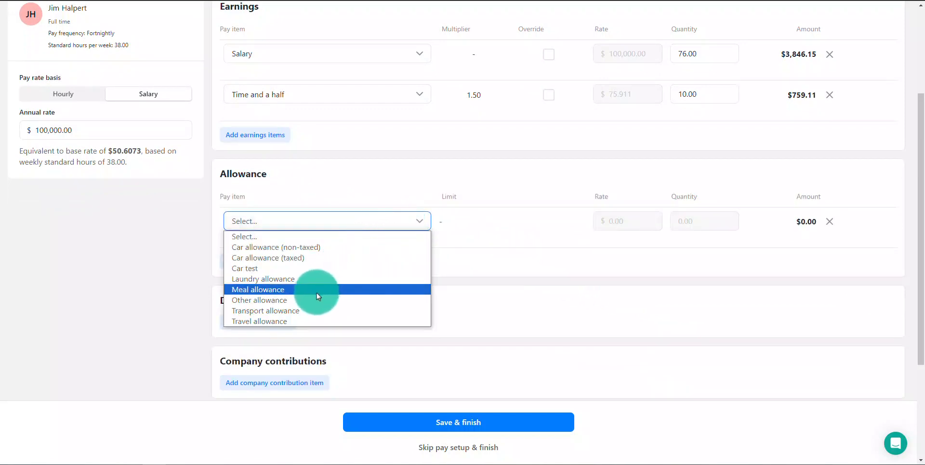
left_click(258, 290)
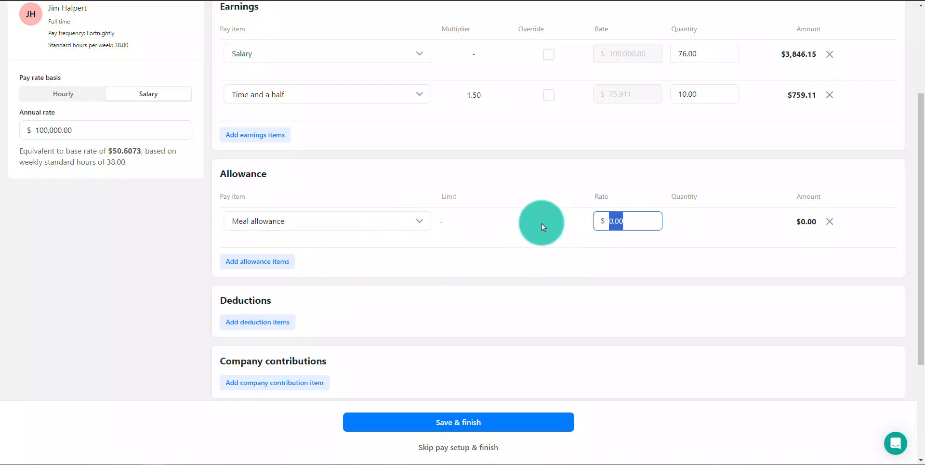
type("20.00")
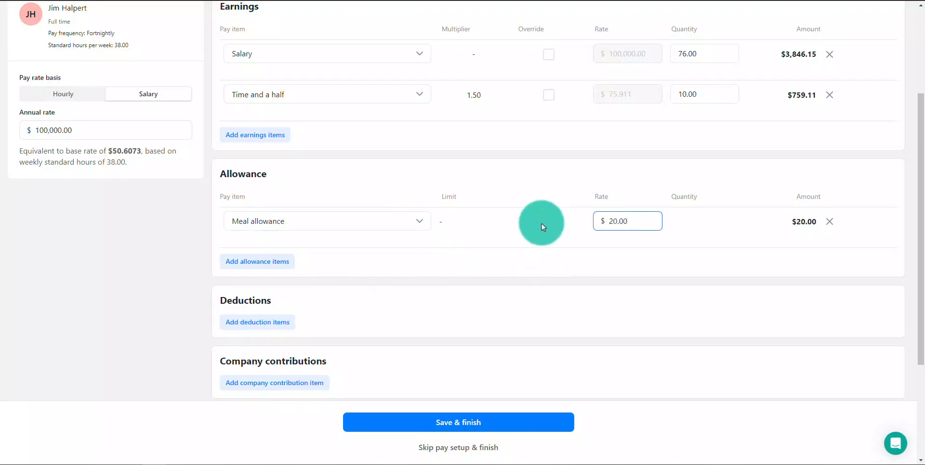
scroll("down", 3)
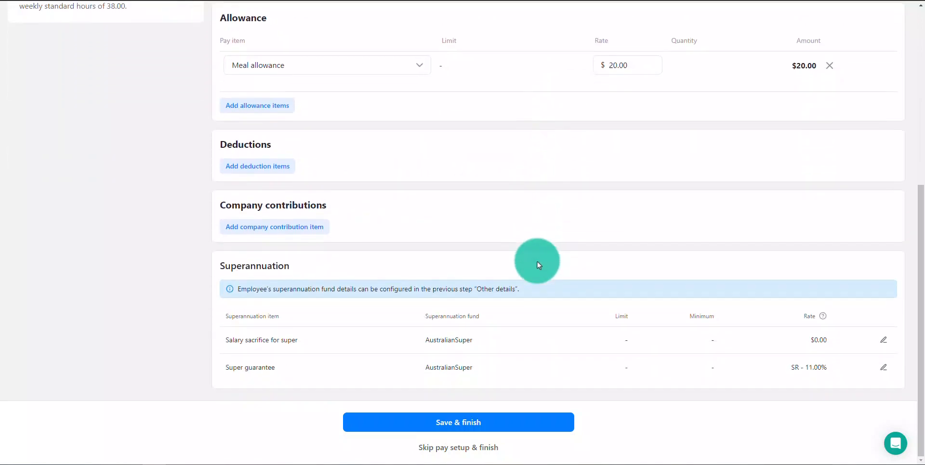
mouse_move(689, 351)
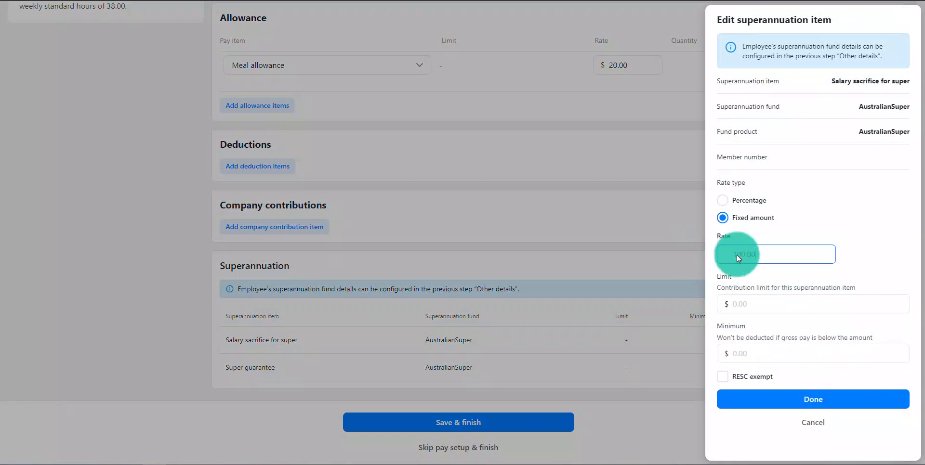
type("100.00")
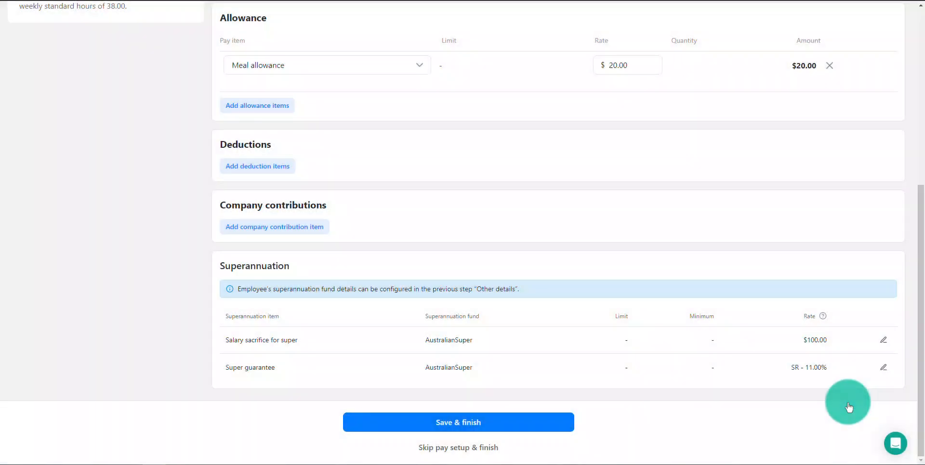
mouse_move(780, 422)
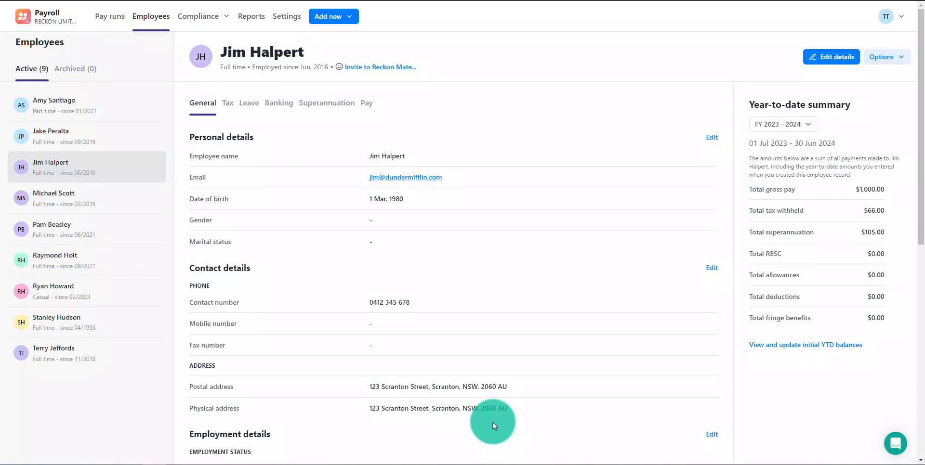
mouse_move(439, 219)
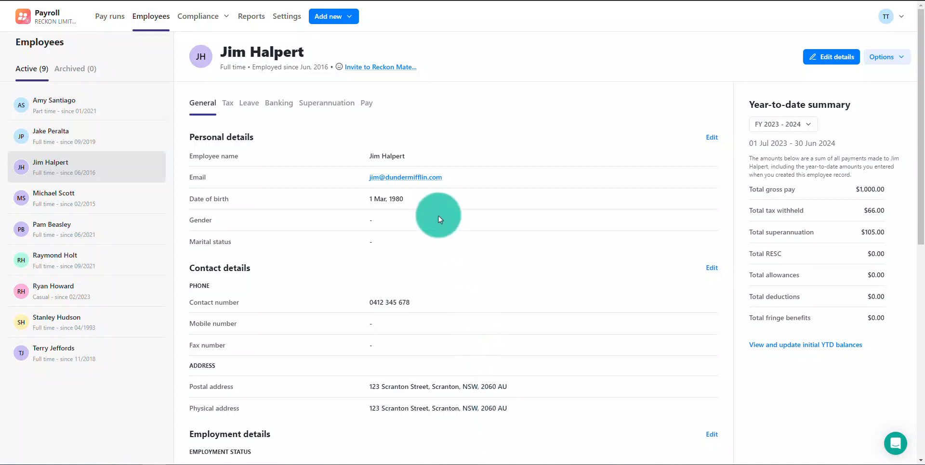
Create a pay run for 01/08/2023–13/08/2023 including only Jim Halpert.
left_click(333, 16)
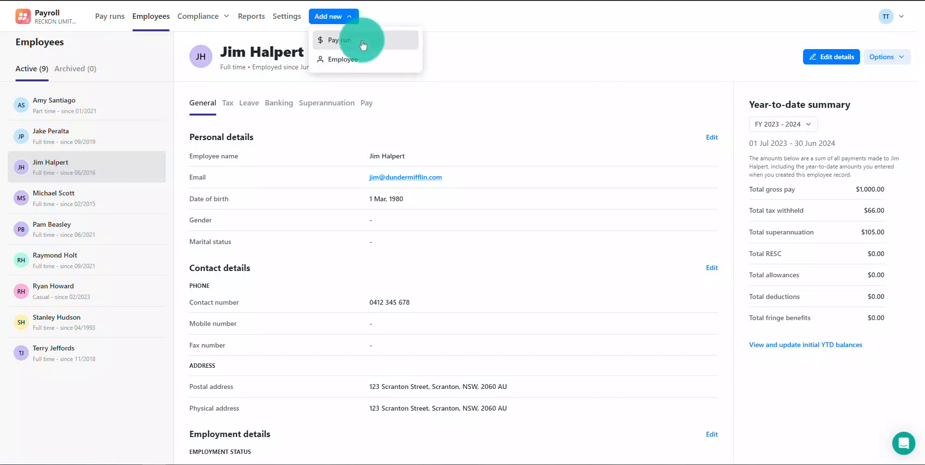
left_click(339, 40)
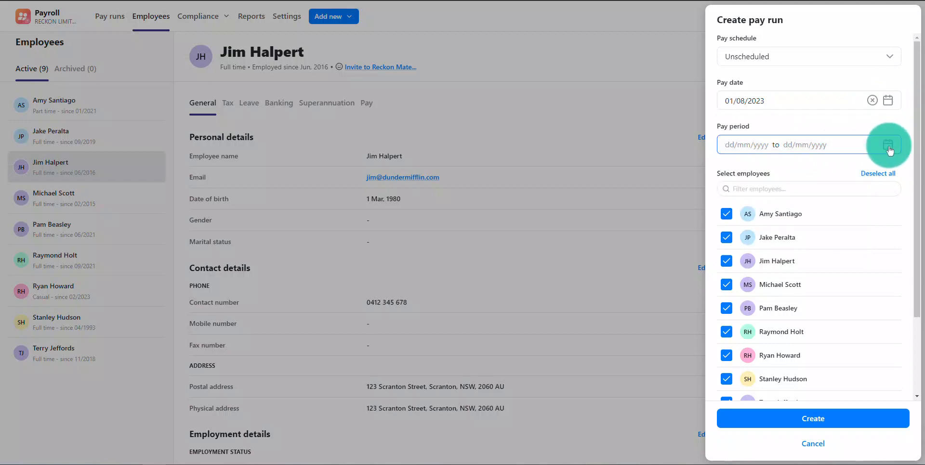
left_click(889, 145)
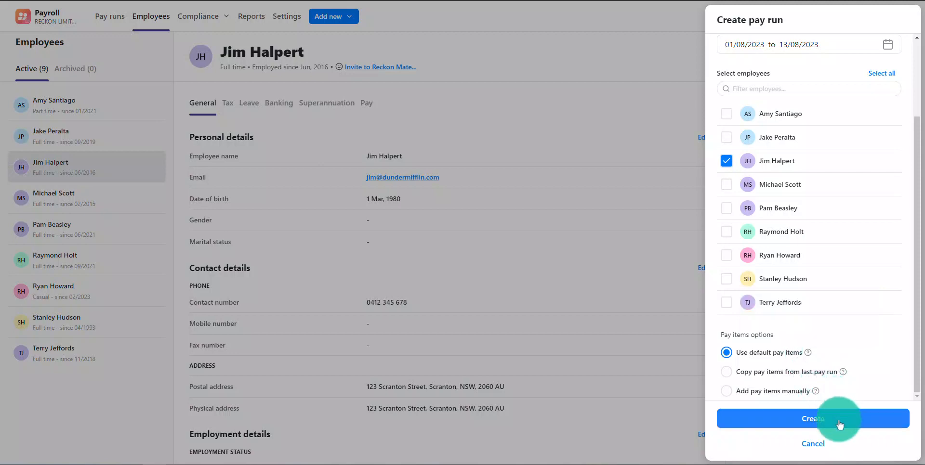
left_click(813, 419)
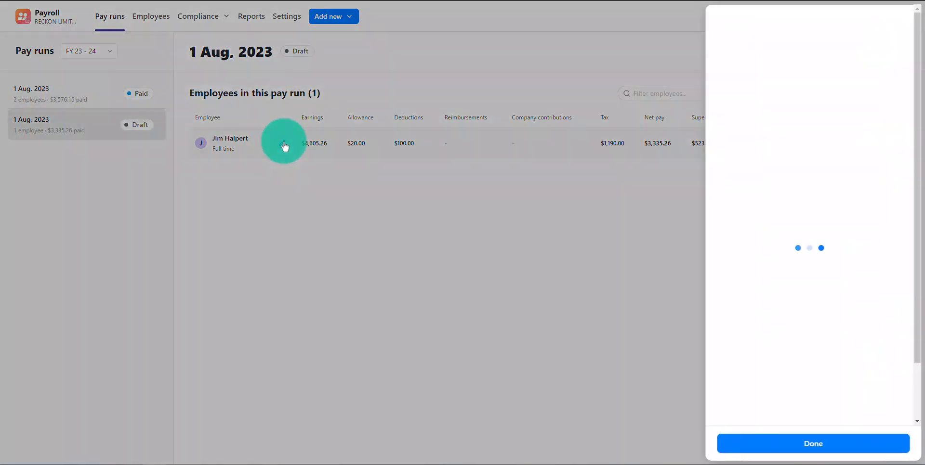
Review Jim Halpert's pay items in the run, then mark it paid.
left_click(281, 143)
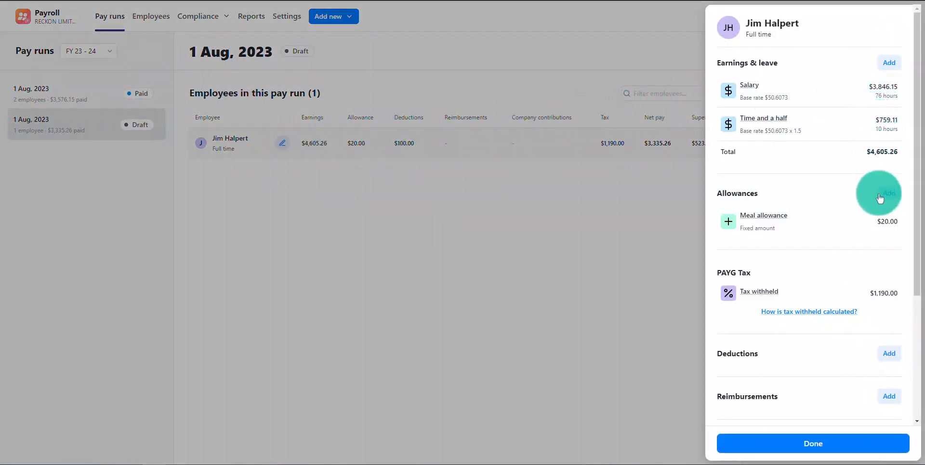
scroll("down", 3)
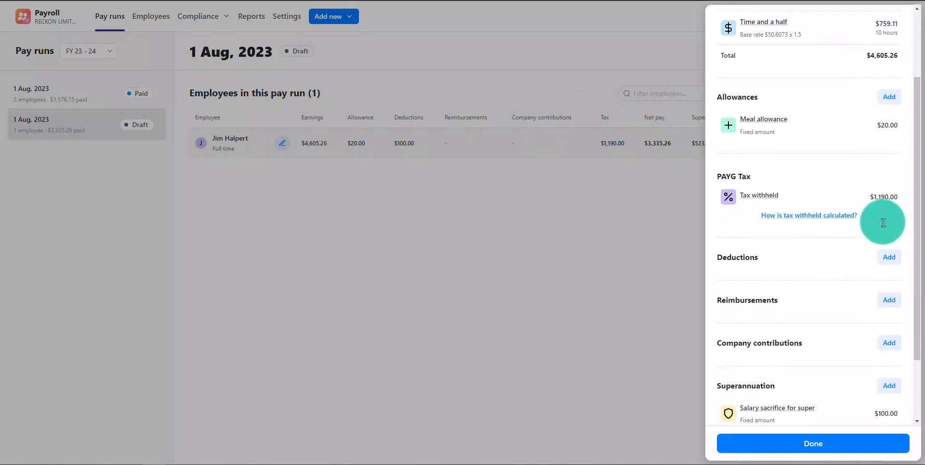
scroll("down", 3)
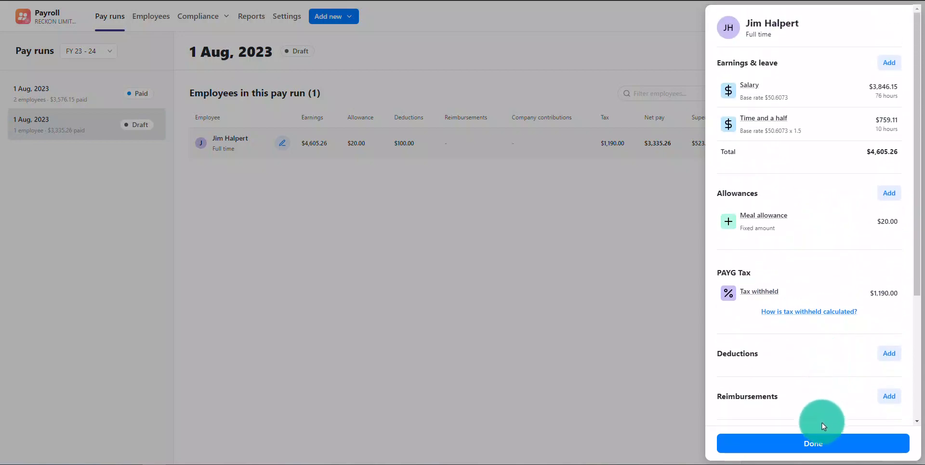
left_click(812, 444)
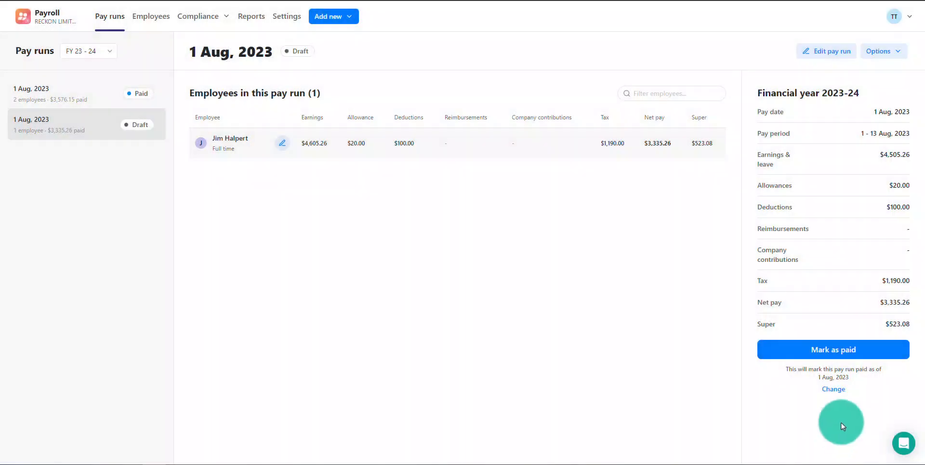
mouse_move(861, 353)
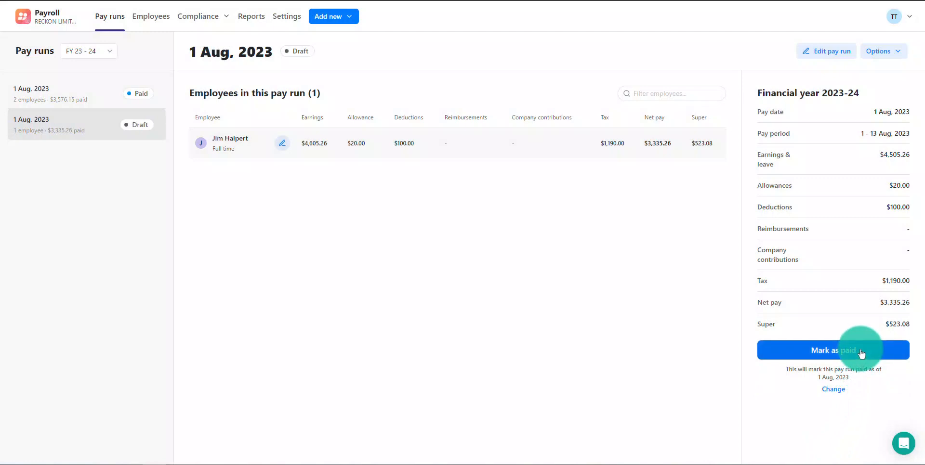
left_click(856, 350)
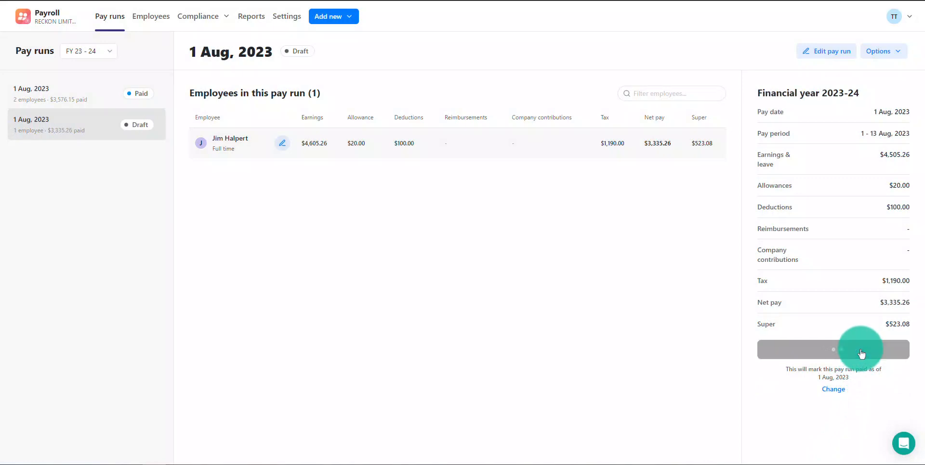
left_click(833, 350)
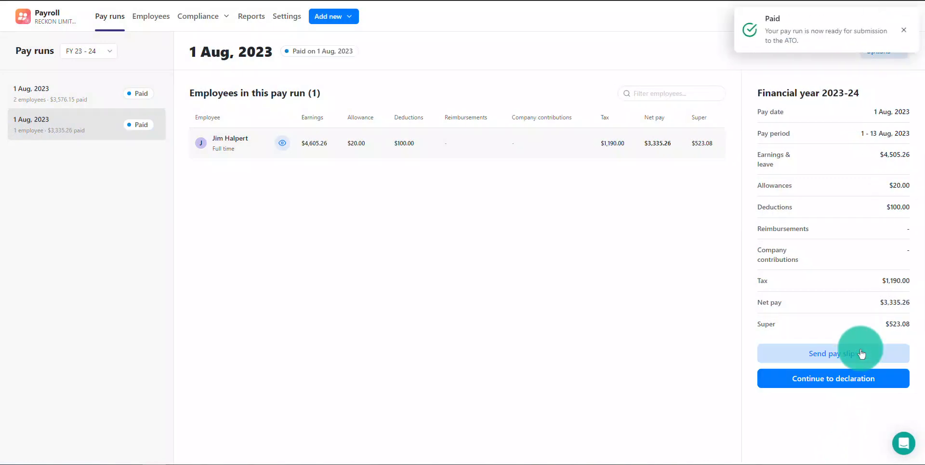
mouse_move(881, 380)
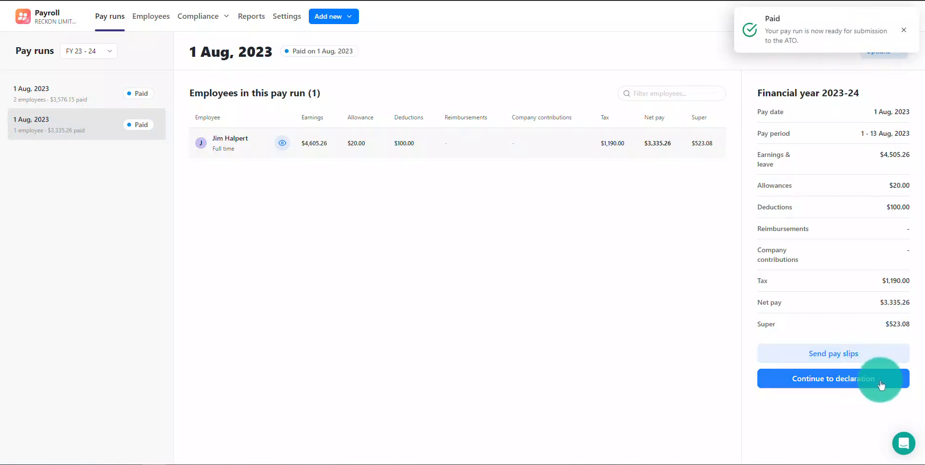
Enter 'John Smith' as the STP declarant and tick the declaration agreement.
left_click(833, 379)
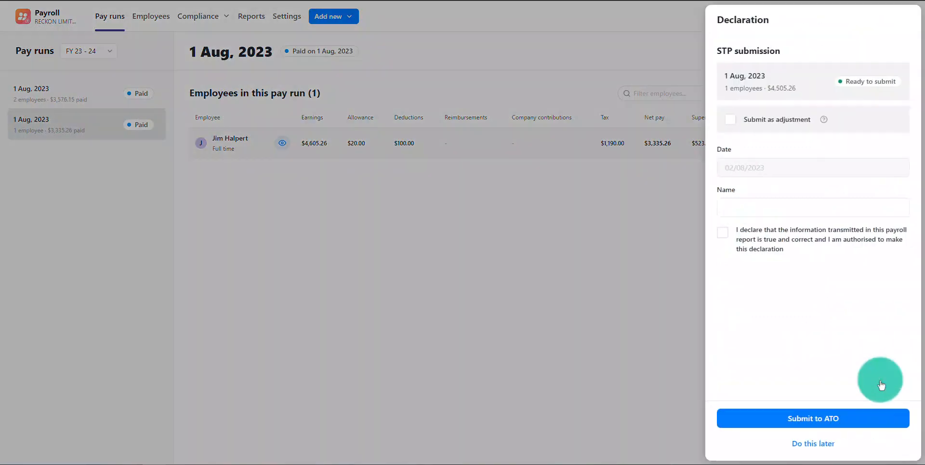
left_click(813, 207)
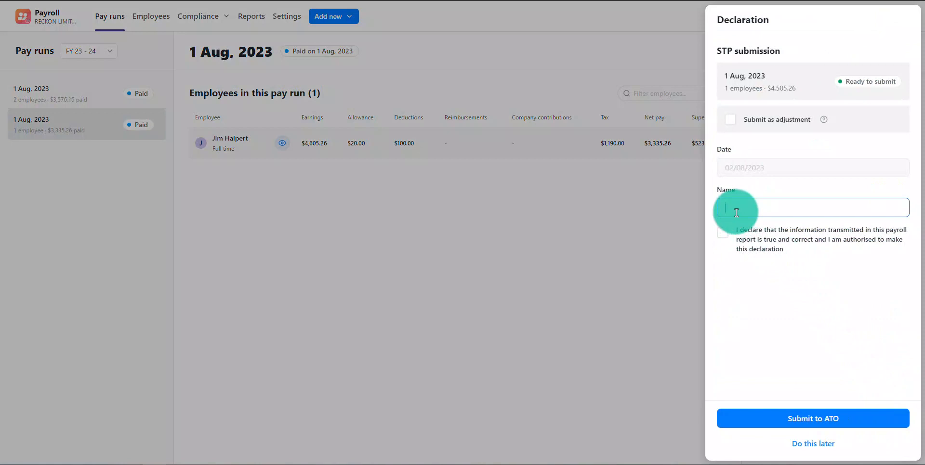
type("John Smith")
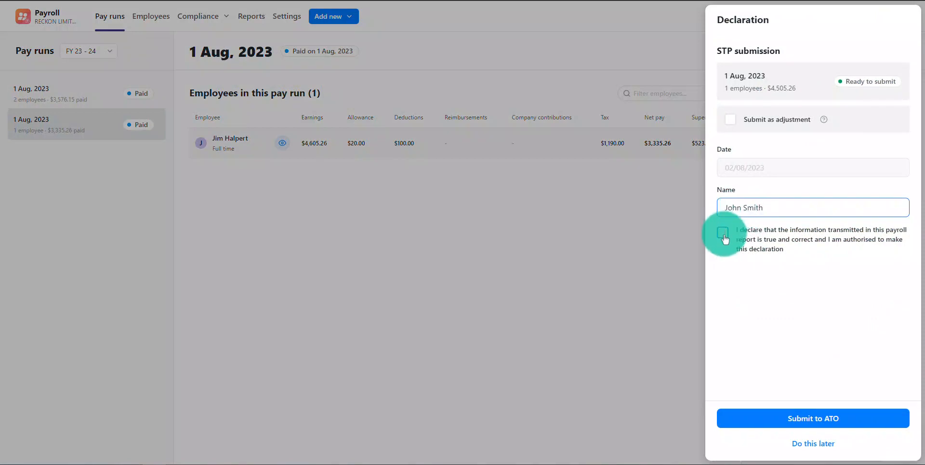
left_click(722, 233)
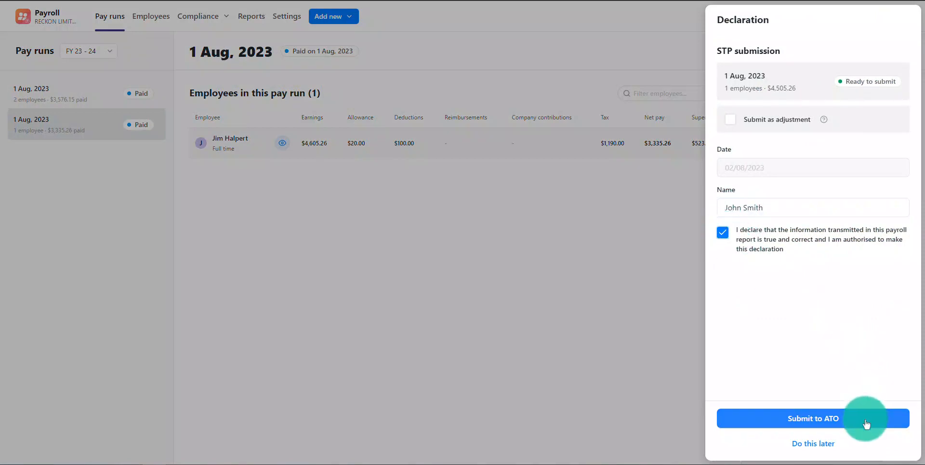